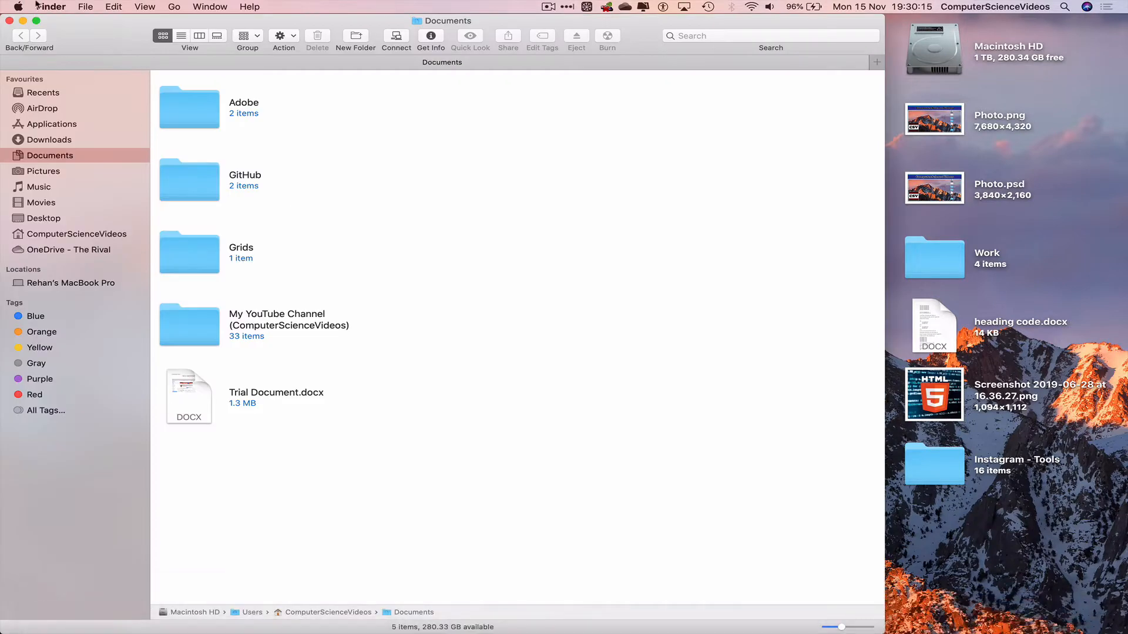
Step: Browse the Finder and View menus, then go to iCloud Drive from the Go menu
{"action": "left_click", "coordinate": [50, 7]}
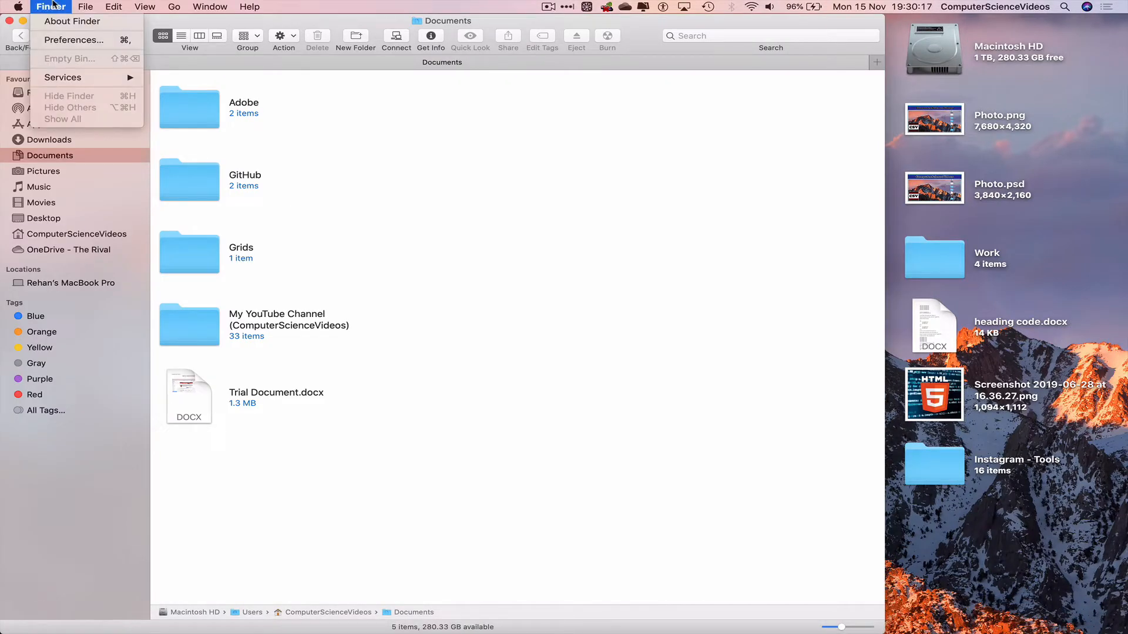
{"action": "mouse_move", "coordinate": [73, 40]}
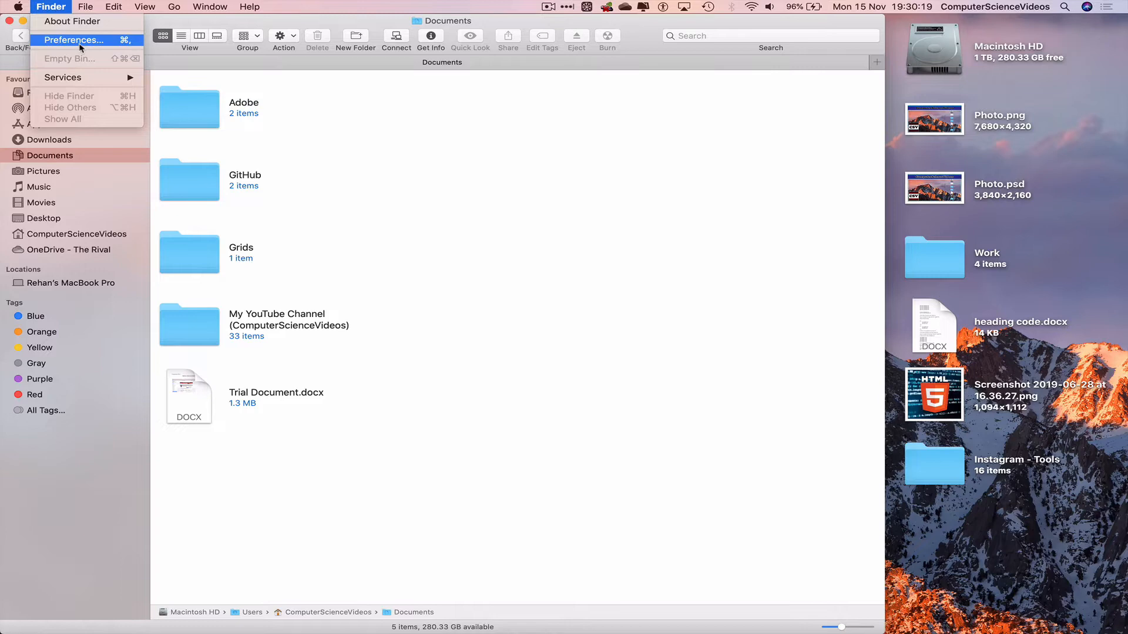
{"action": "left_click", "coordinate": [145, 6]}
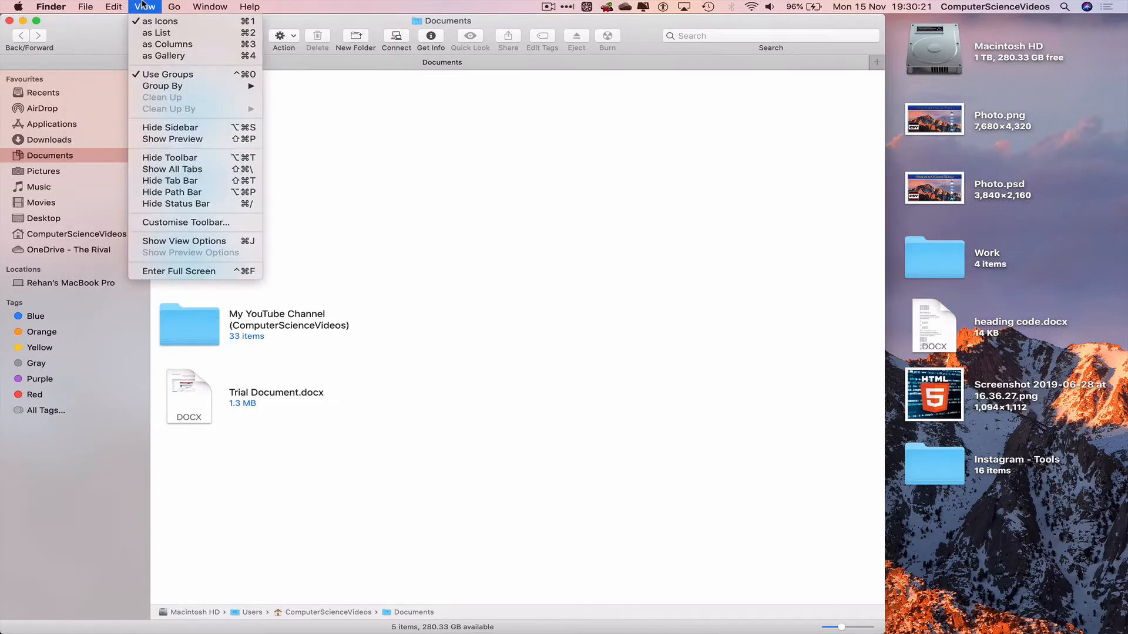
{"action": "left_click", "coordinate": [174, 7]}
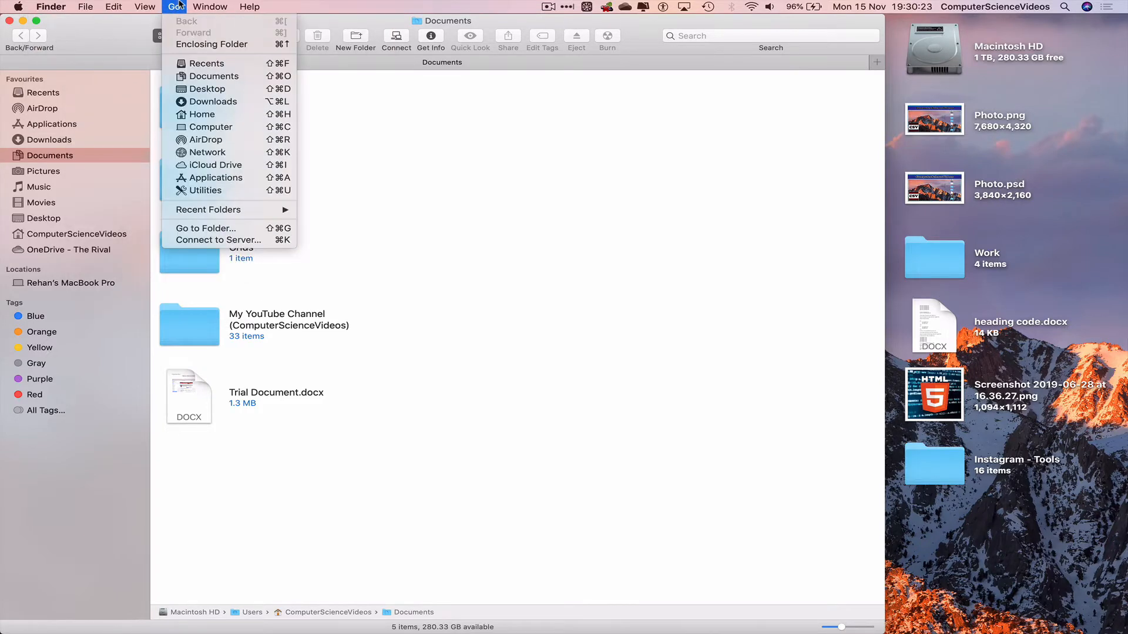
{"action": "mouse_move", "coordinate": [213, 164]}
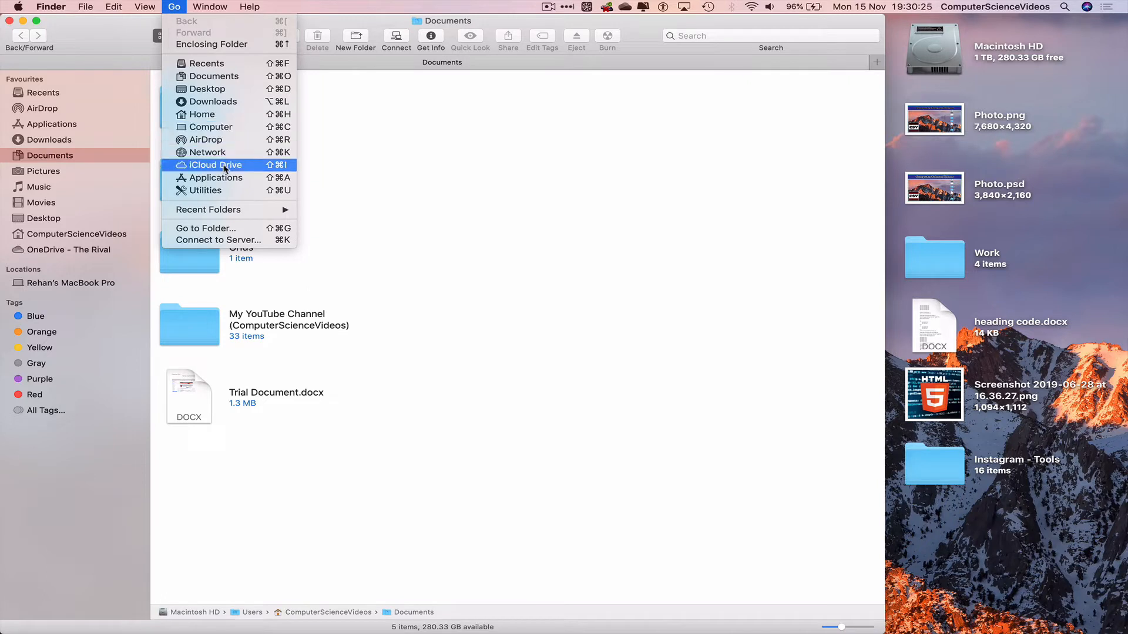
{"action": "left_click", "coordinate": [214, 164]}
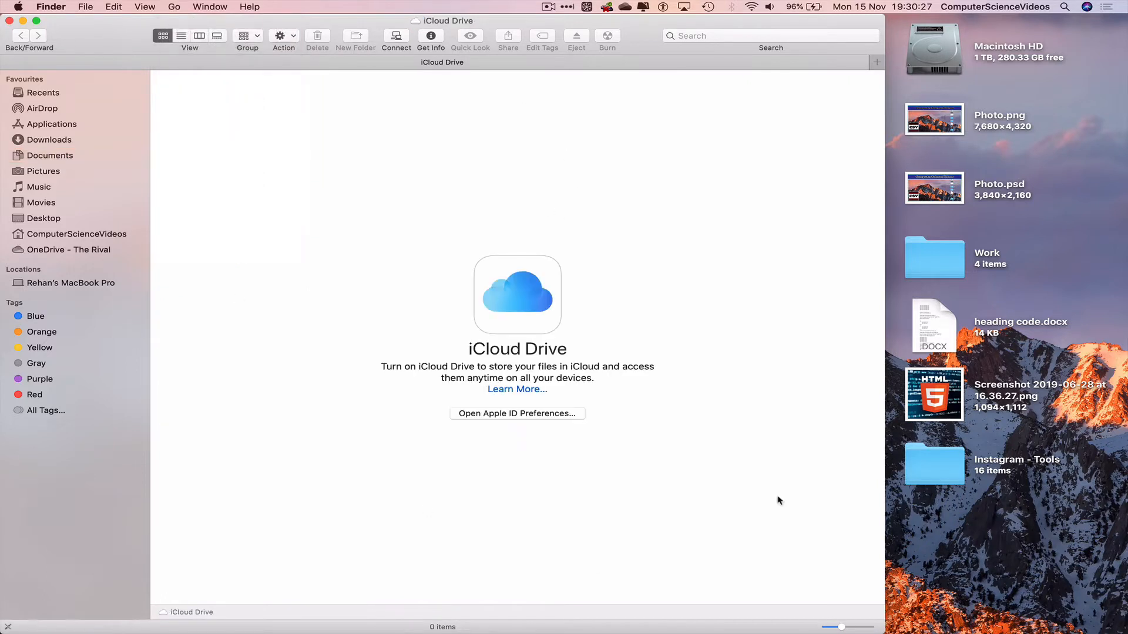
Step: In Finder Preferences, tick iCloud Drive under Locations and move the window aside
{"action": "left_click", "coordinate": [50, 7]}
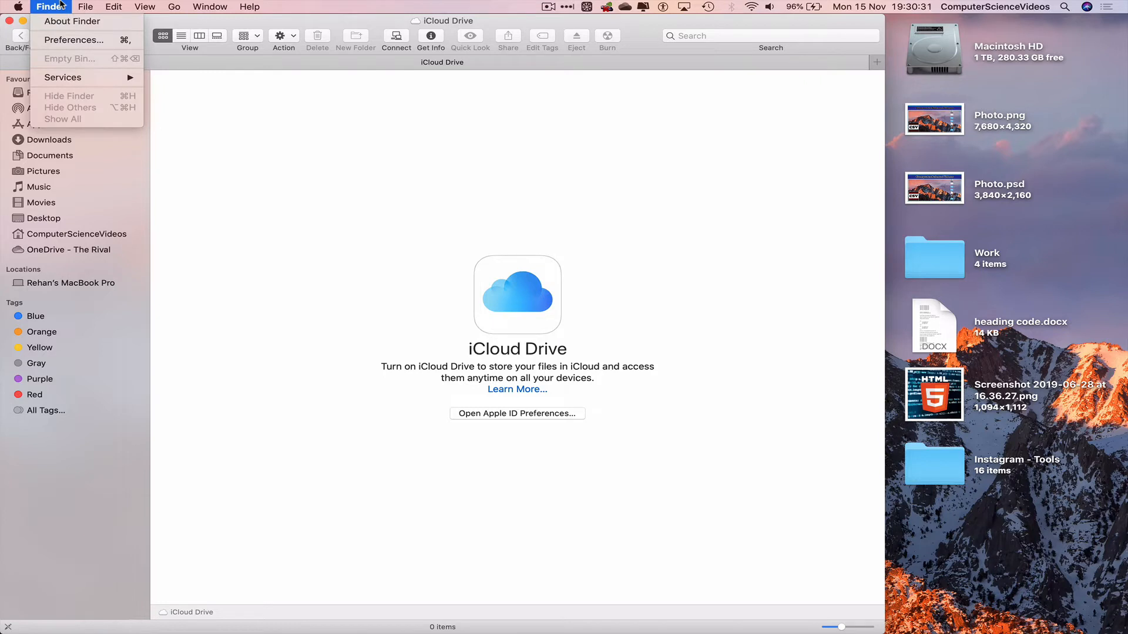
{"action": "mouse_move", "coordinate": [73, 40]}
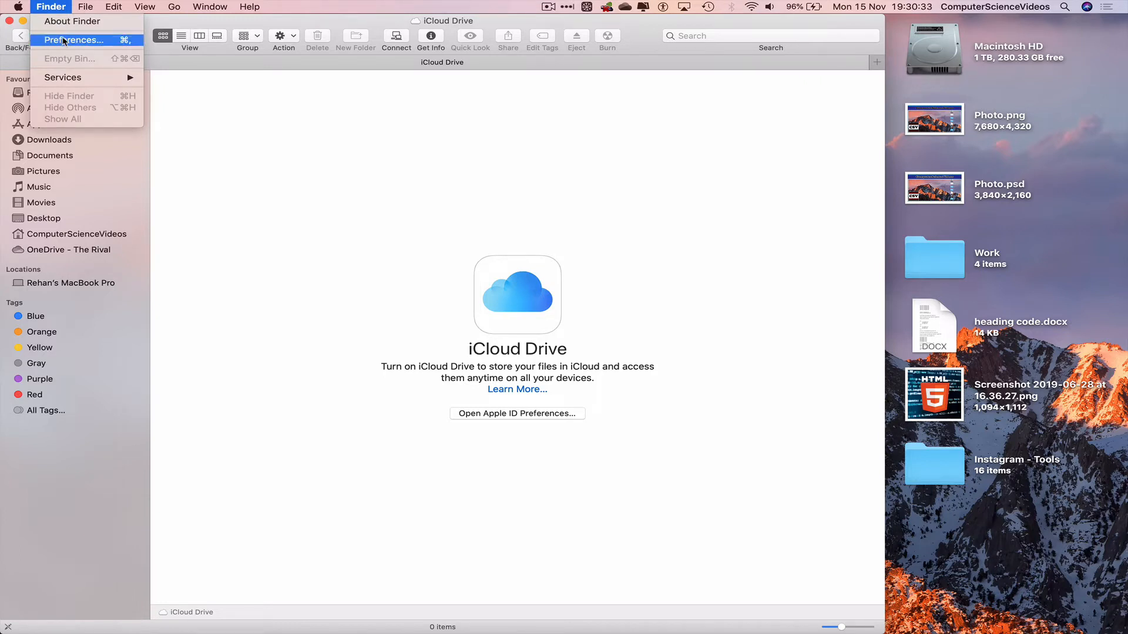
{"action": "left_click", "coordinate": [71, 39]}
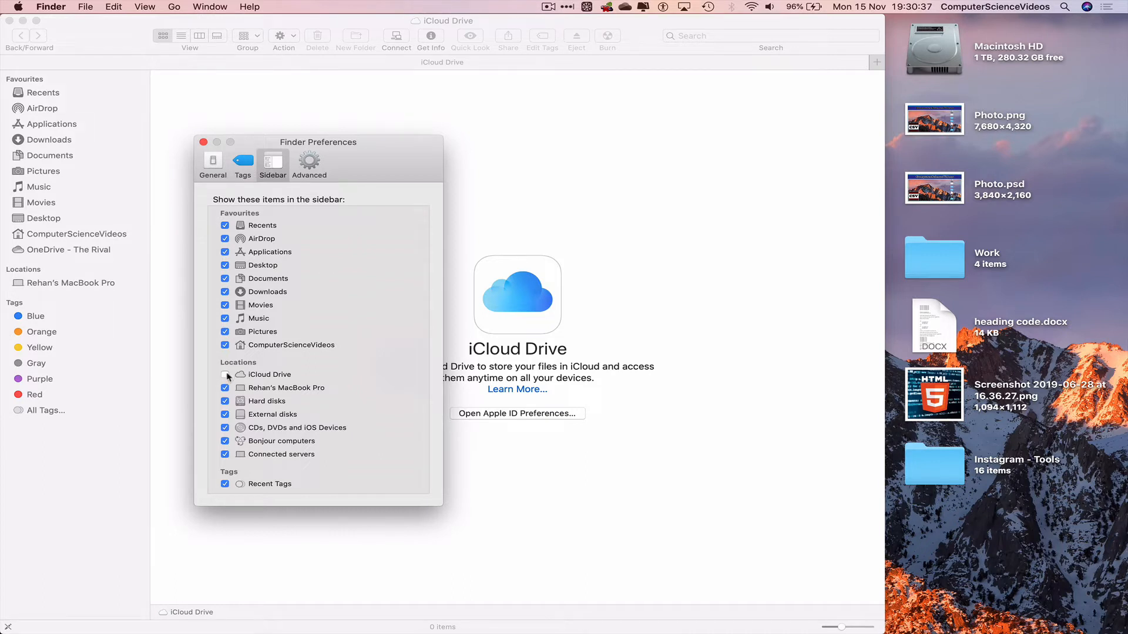
{"action": "left_click", "coordinate": [225, 375]}
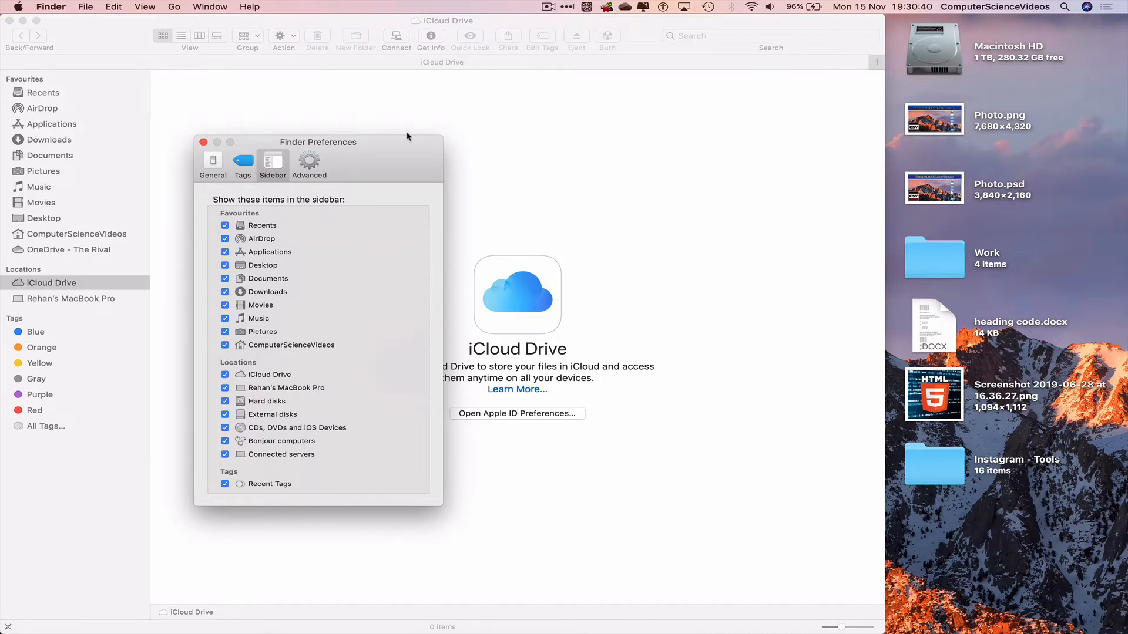
{"action": "left_click_drag", "start_coordinate": [318, 141], "coordinate": [344, 76]}
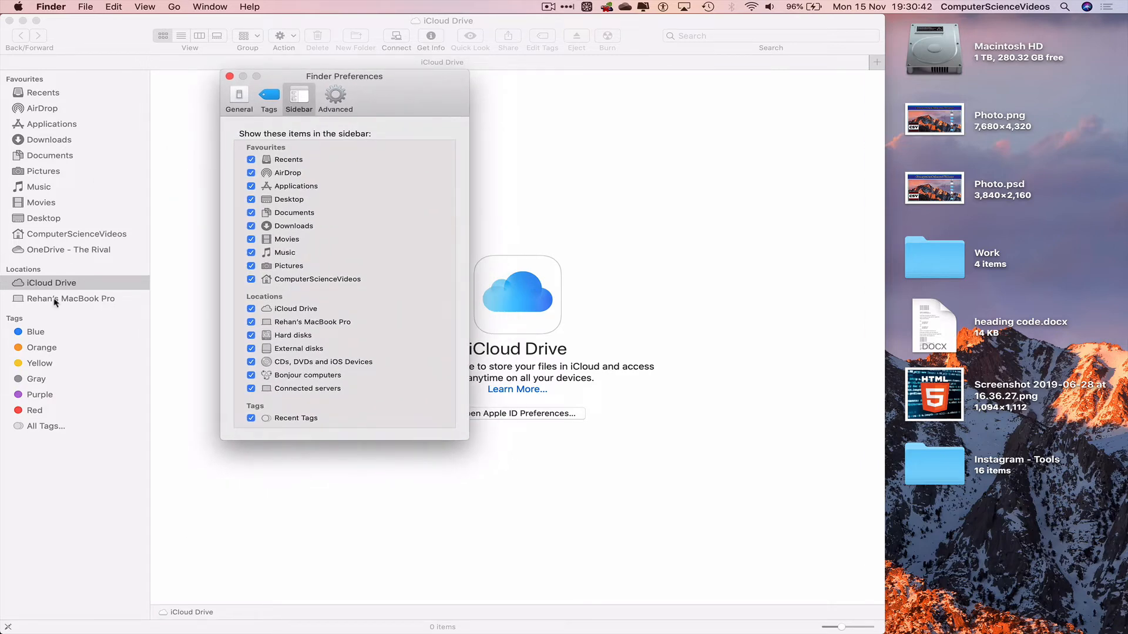
{"action": "mouse_move", "coordinate": [266, 128]}
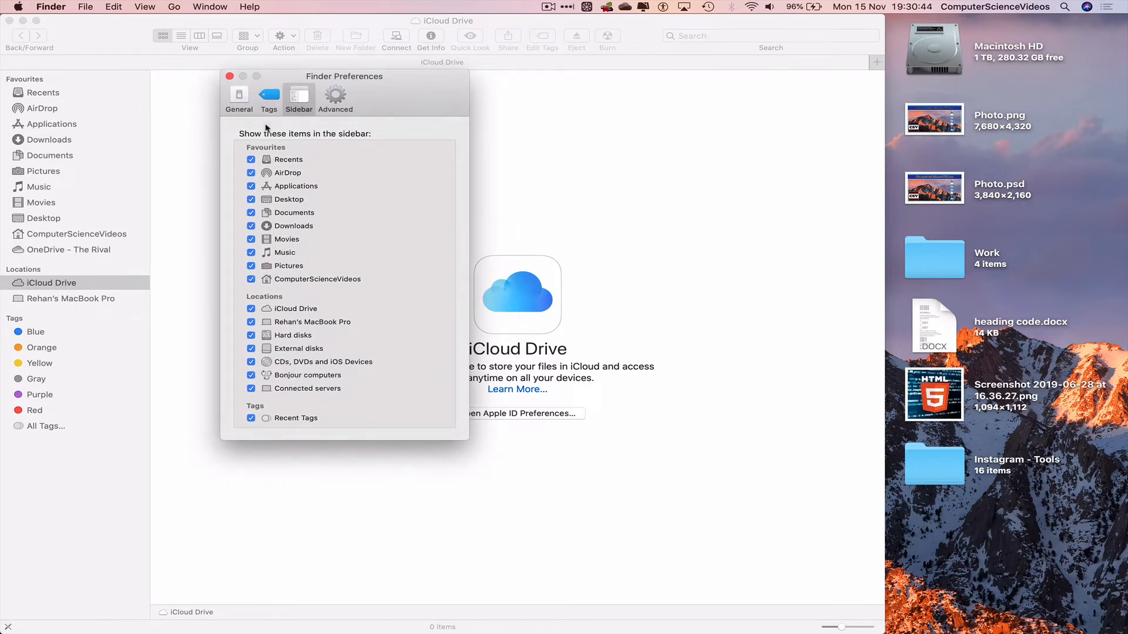
Step: Close Preferences, reopen Finder from the Dock to check iCloud Drive, then close it
{"action": "left_click", "coordinate": [230, 76]}
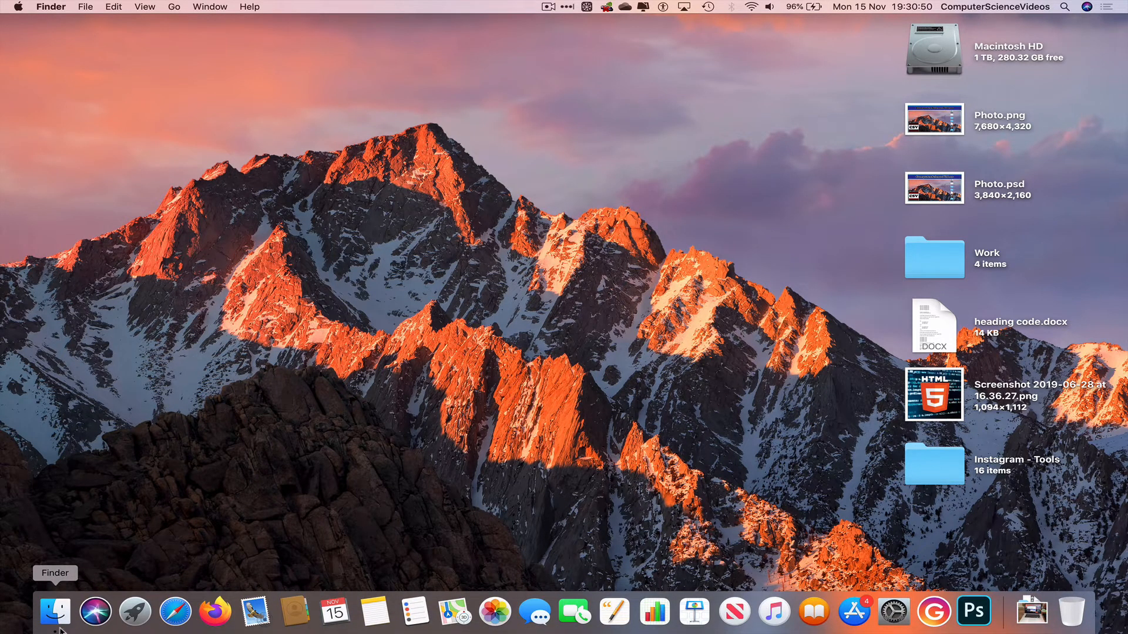
{"action": "left_click", "coordinate": [55, 612]}
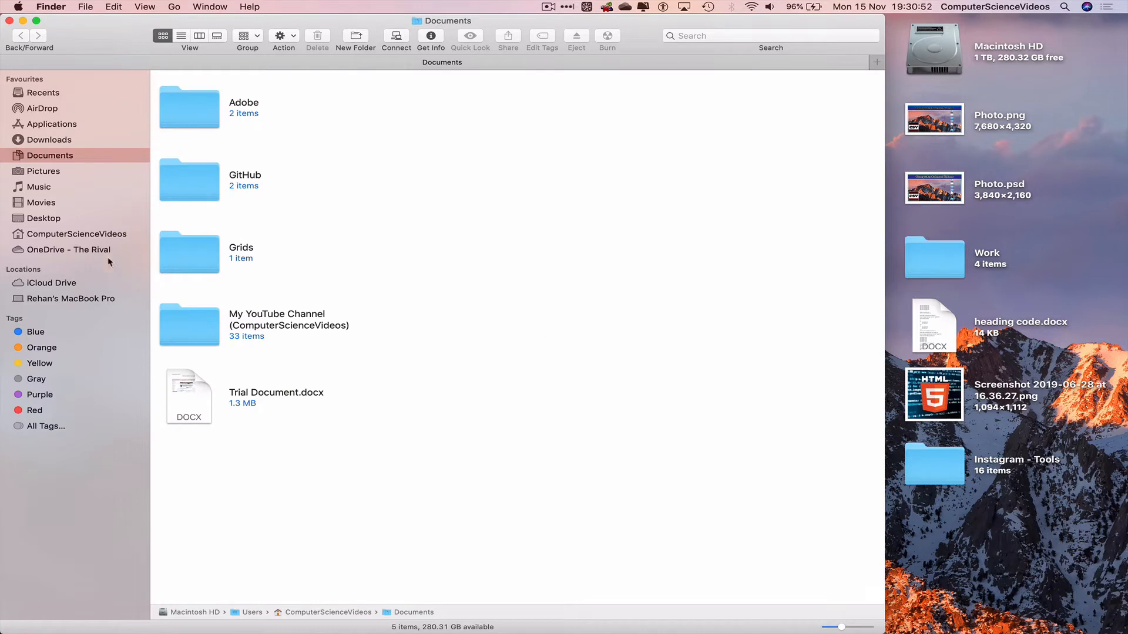
{"action": "left_click", "coordinate": [51, 282]}
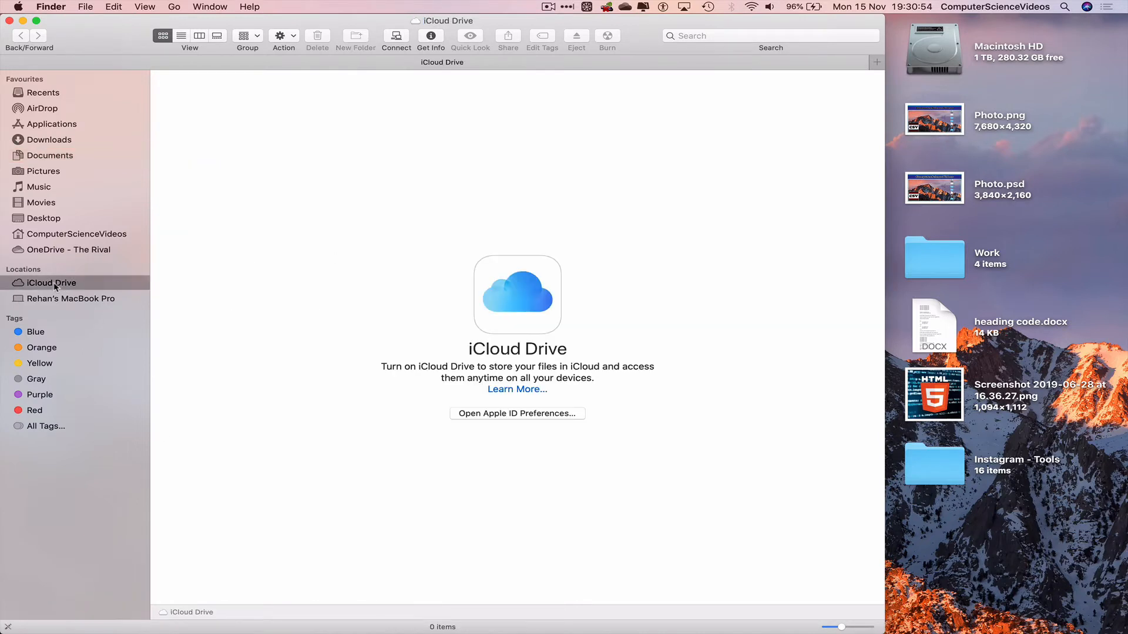
{"action": "mouse_move", "coordinate": [638, 234]}
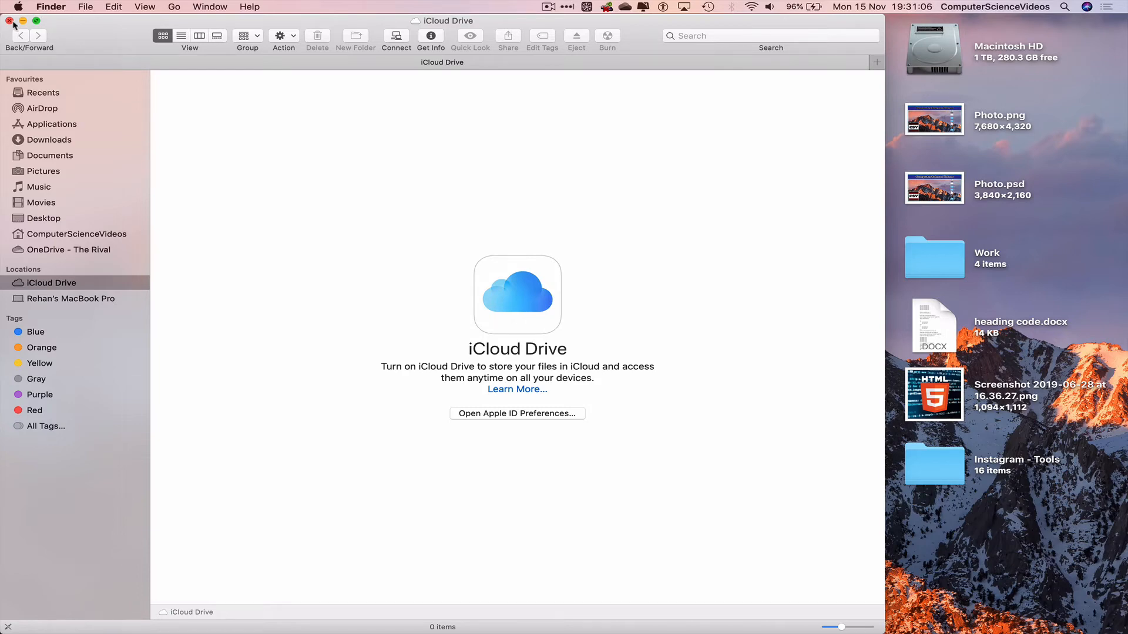
{"action": "left_click", "coordinate": [11, 21]}
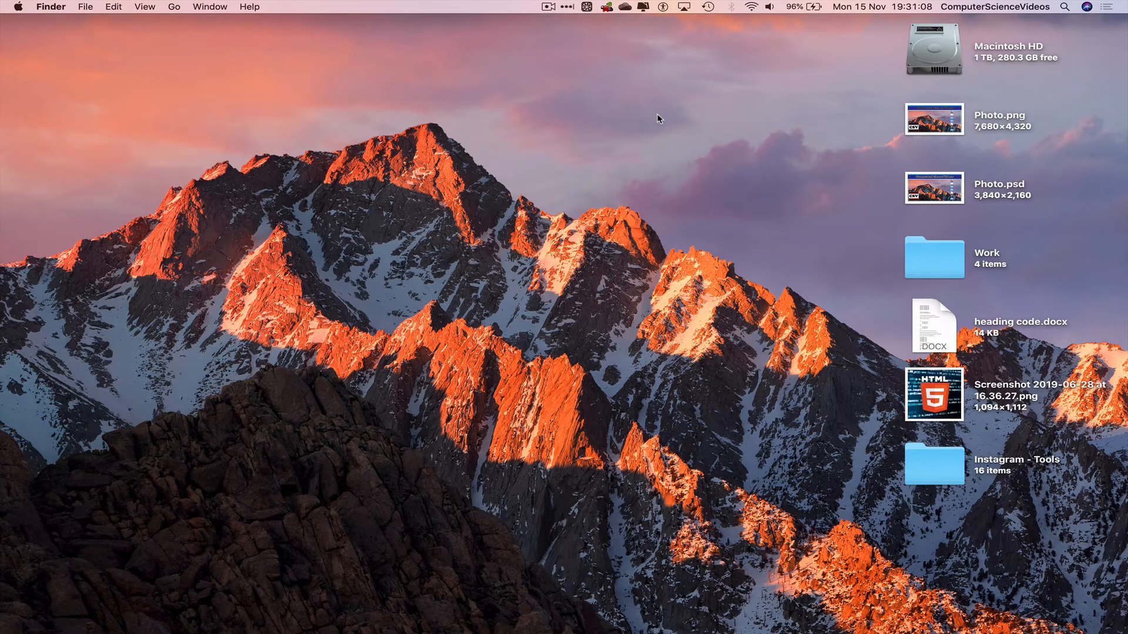